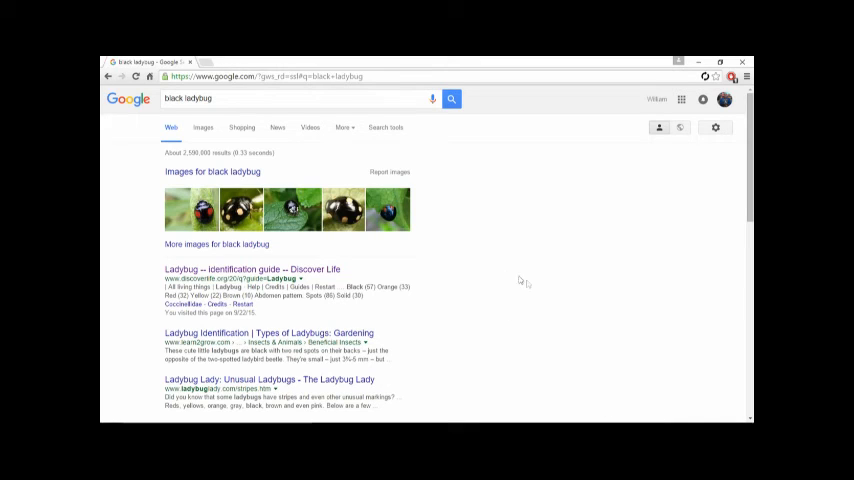
mouse_move(510, 277)
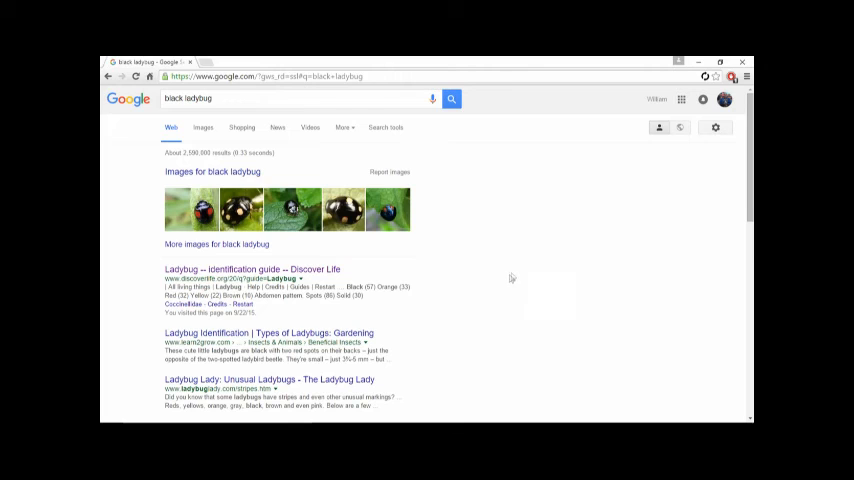
mouse_move(518, 272)
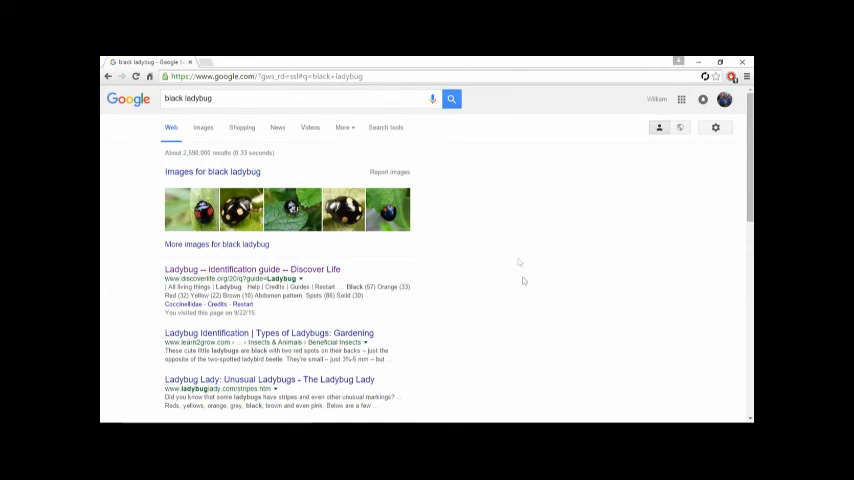
mouse_move(213, 110)
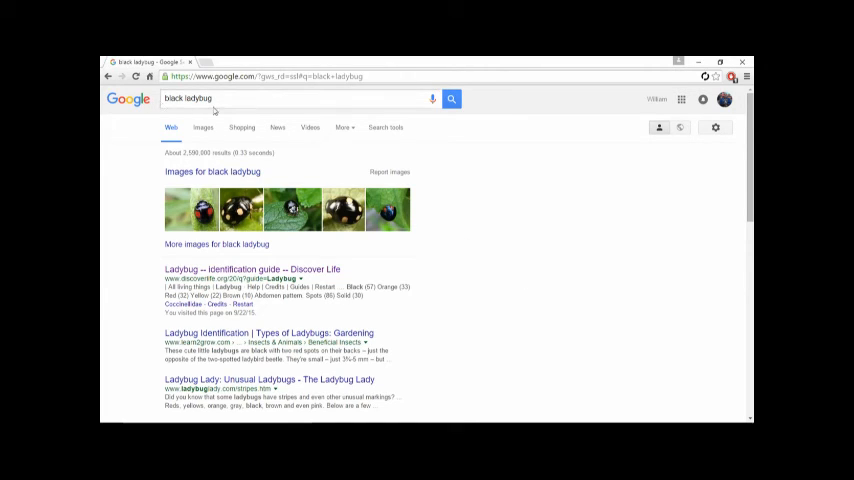
mouse_move(225, 115)
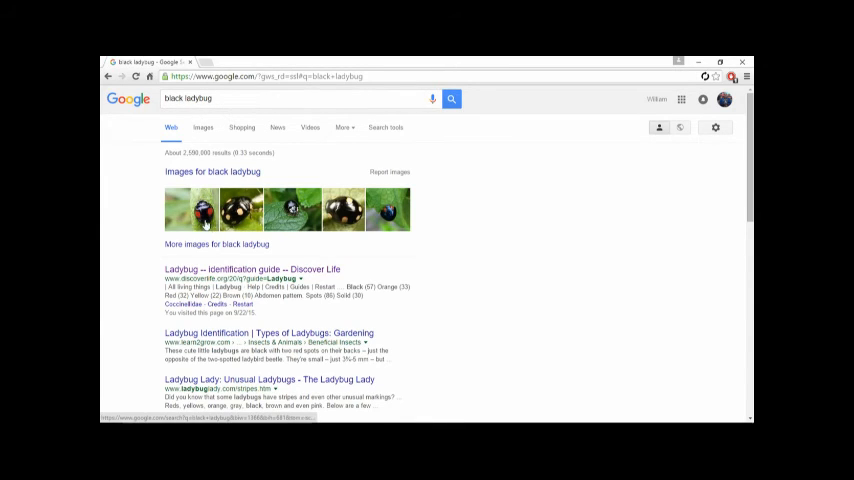
mouse_move(388, 208)
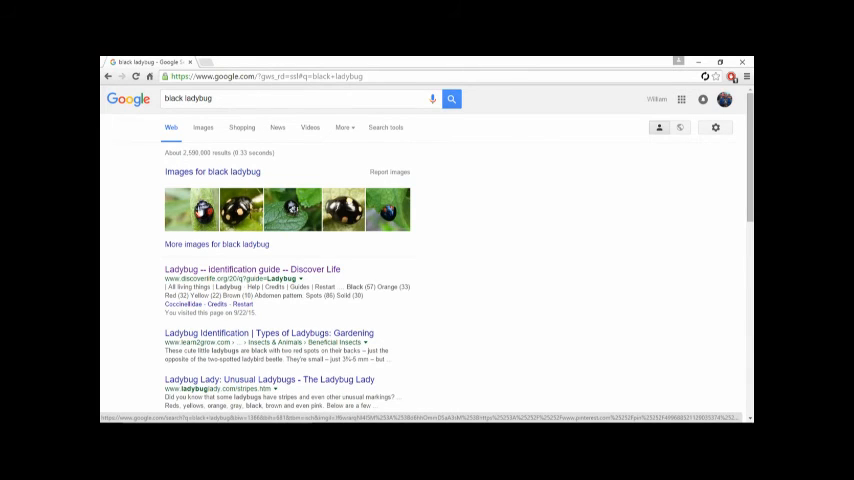
- Preview the black ladybug with red spots image, then open 'Ladybug -- Identification guide -- Discover Life'
left_click(388, 209)
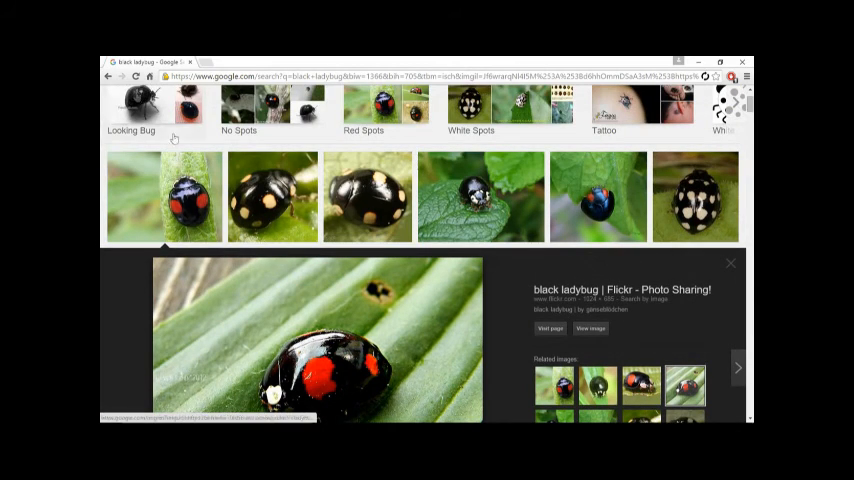
left_click(107, 76)
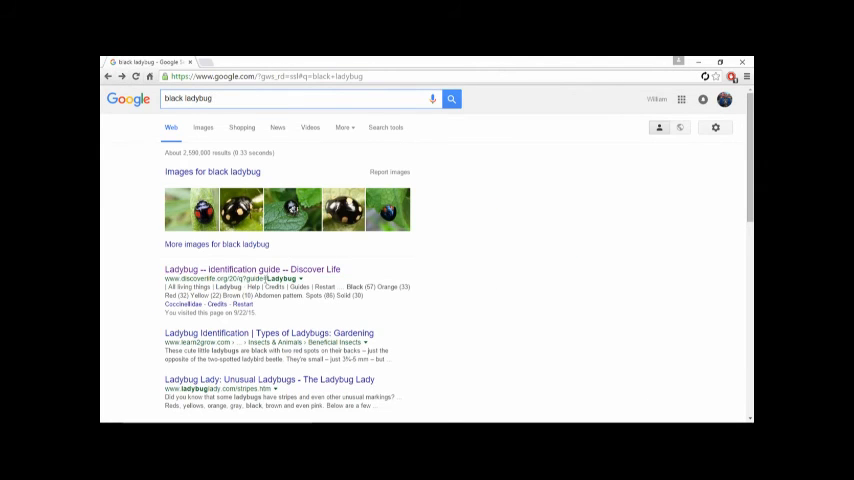
mouse_move(253, 268)
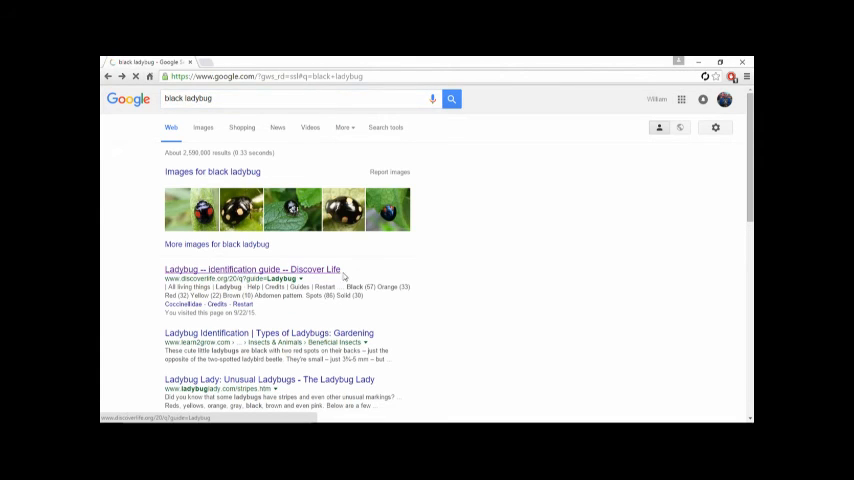
left_click(252, 269)
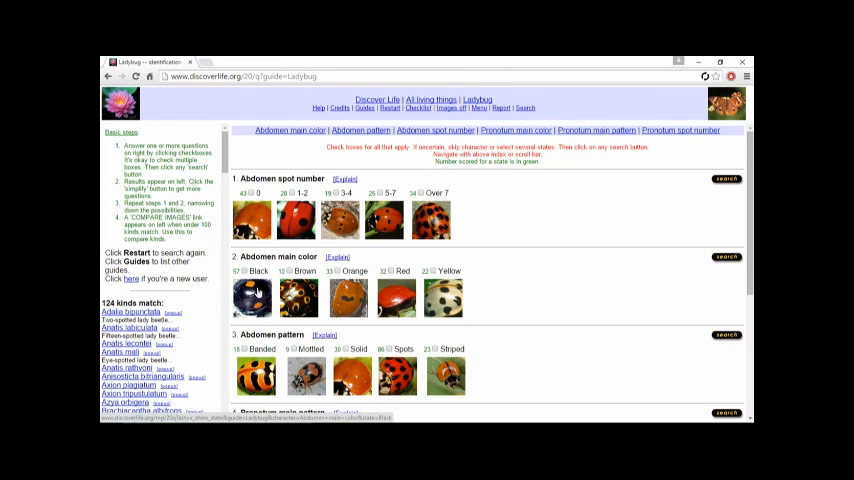
scroll("down", 3)
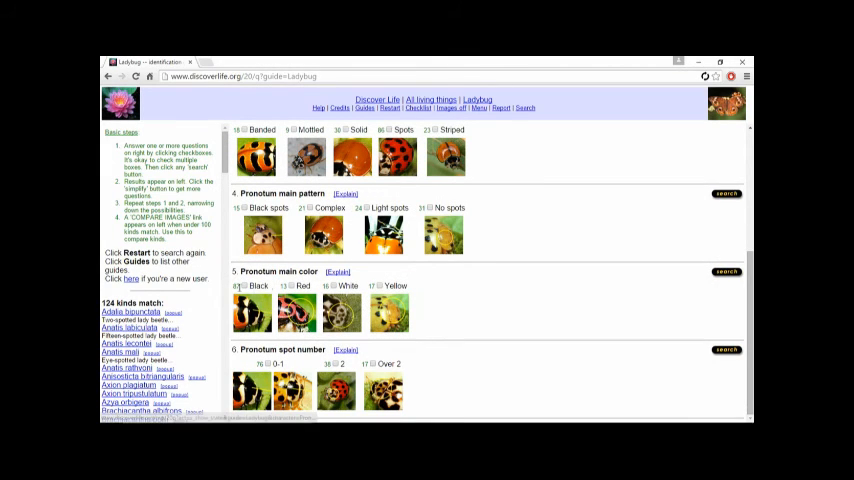
scroll("up", 3)
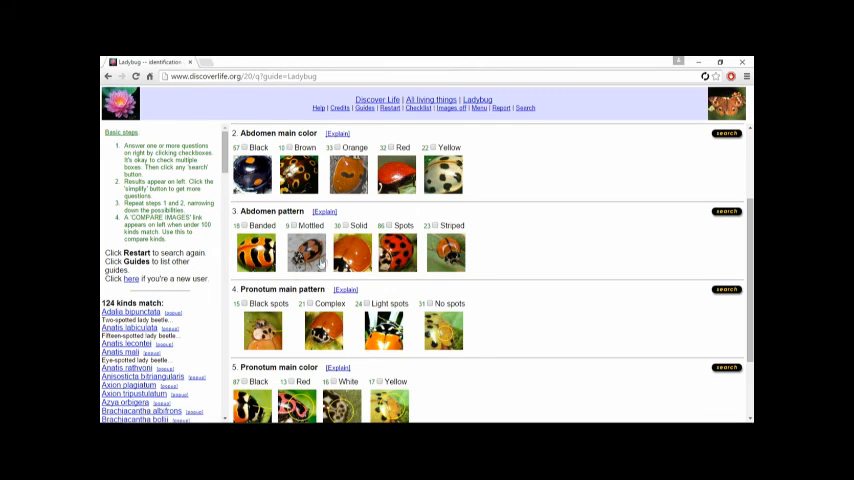
mouse_move(430, 258)
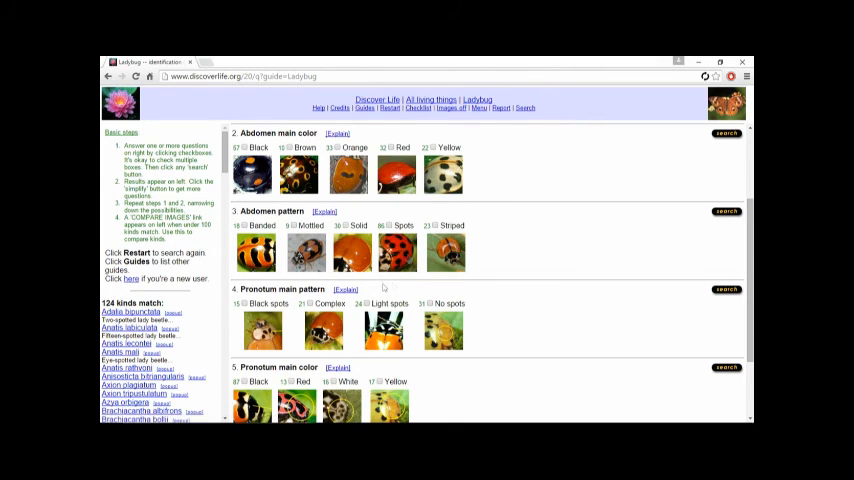
mouse_move(430, 203)
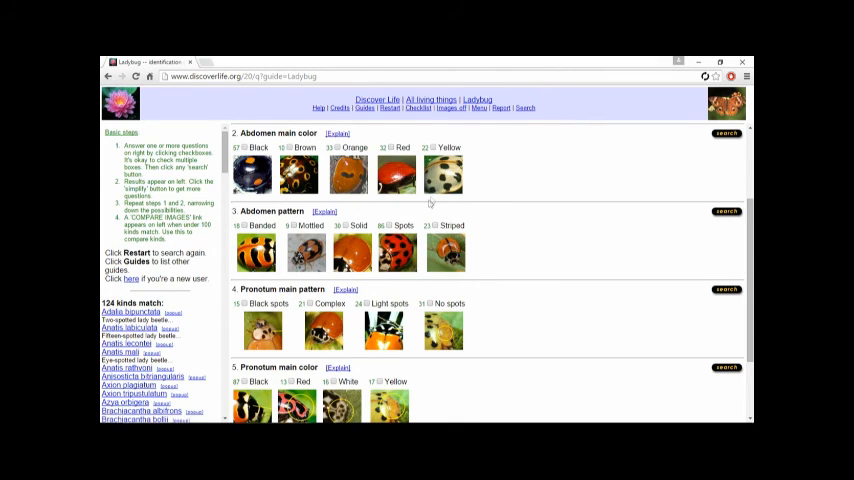
mouse_move(305, 203)
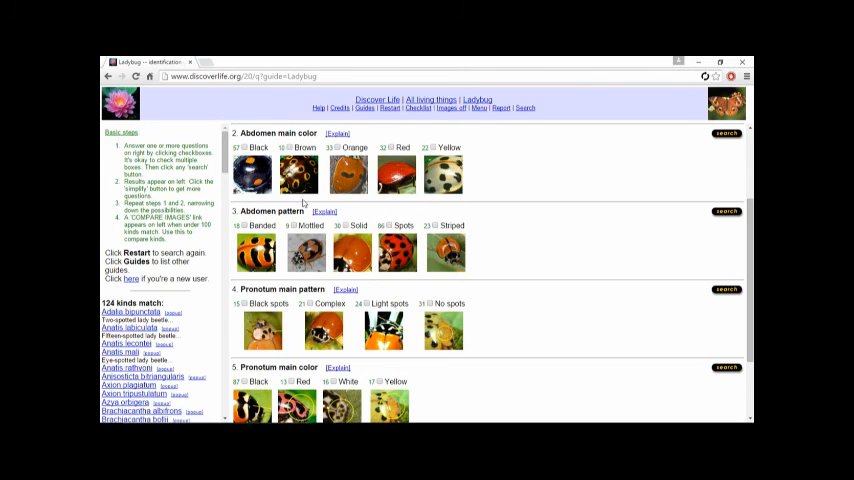
scroll("down", 3)
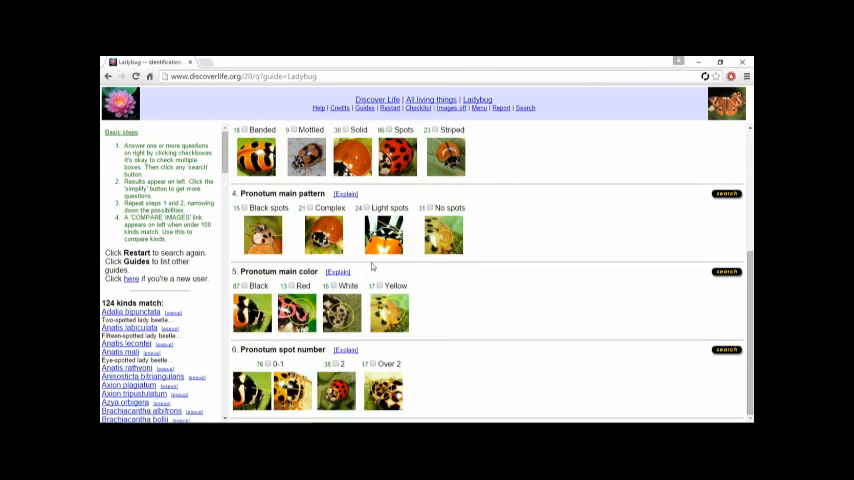
scroll("up", 3)
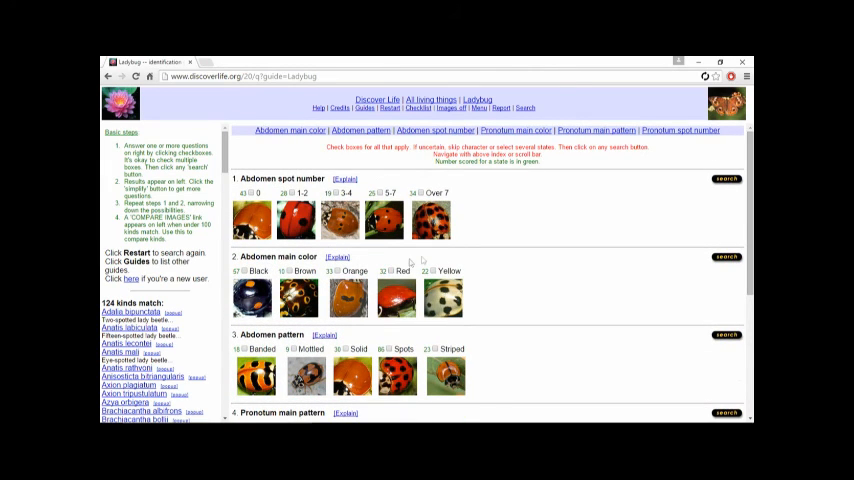
mouse_move(360, 261)
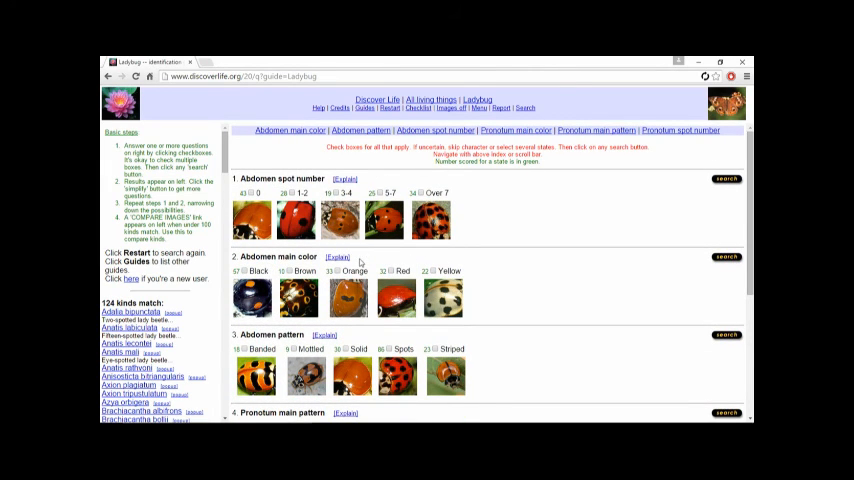
mouse_move(360, 263)
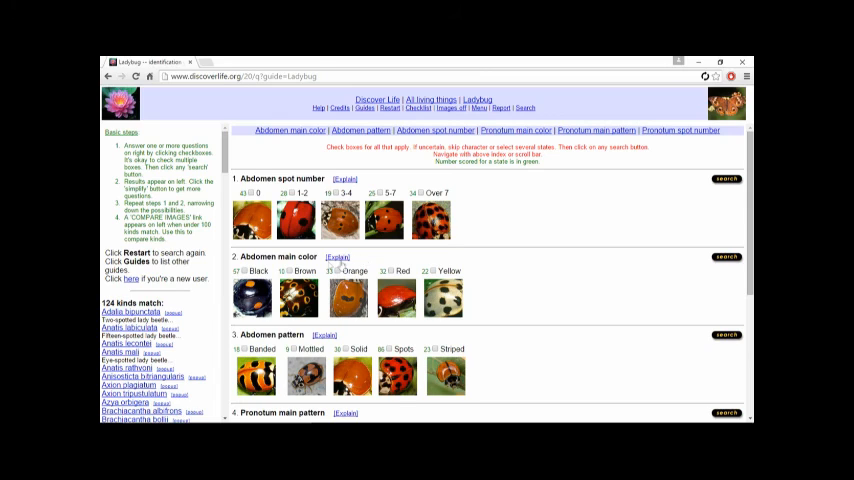
mouse_move(352, 260)
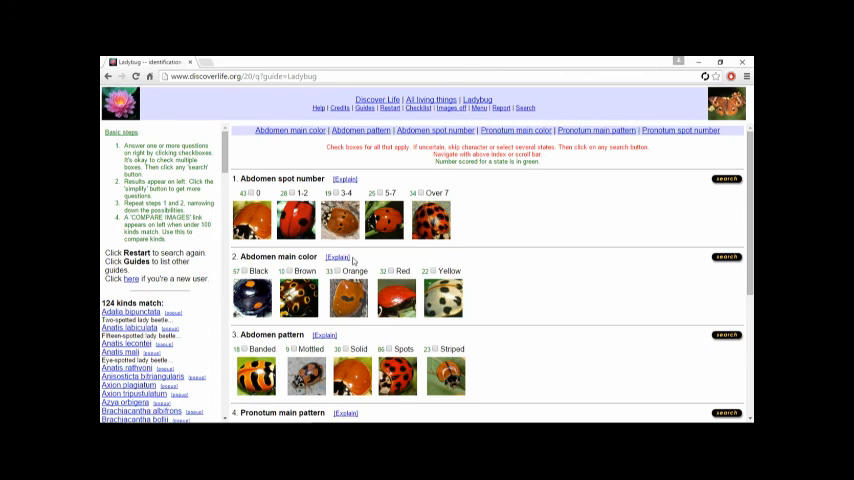